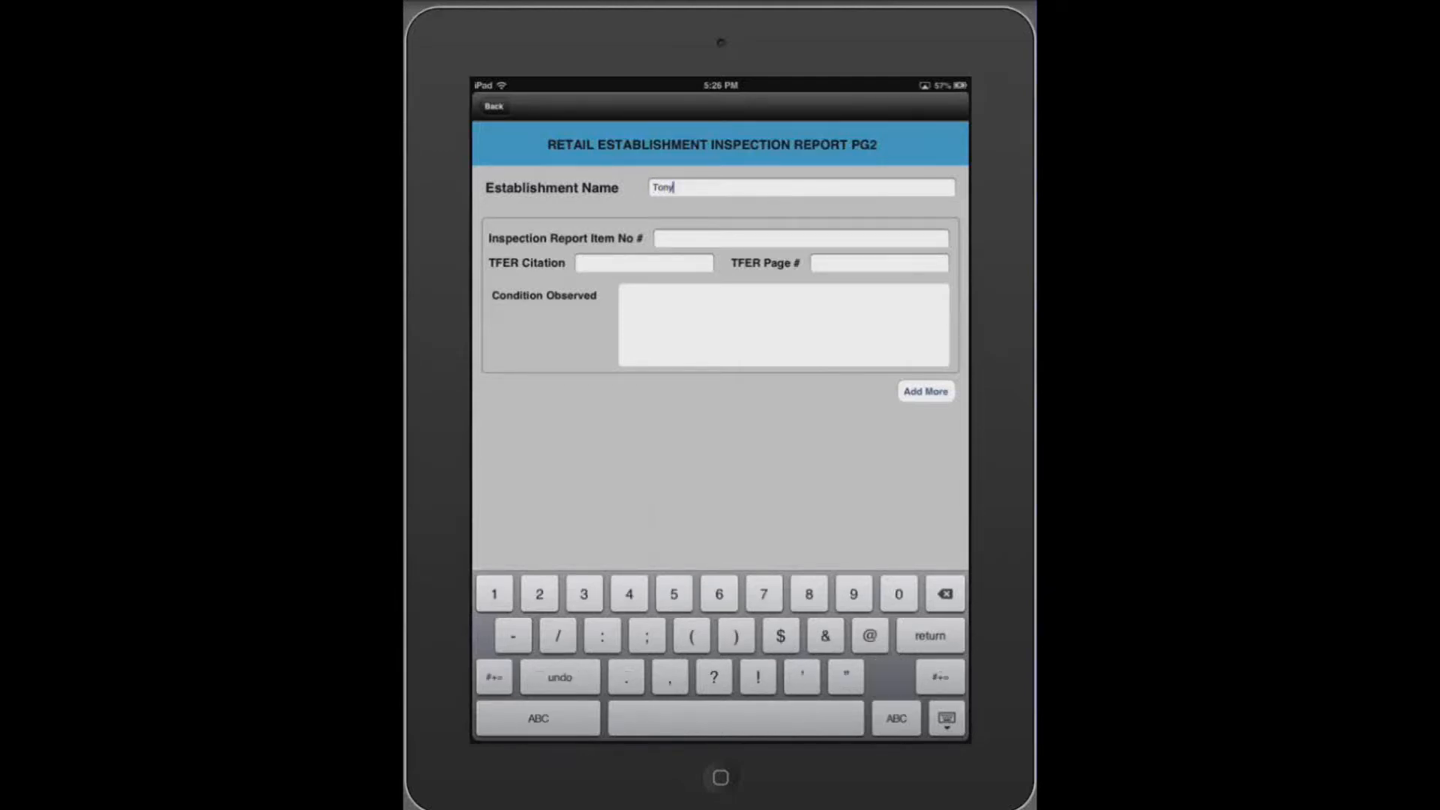
Complete 'Tony's Pizza' and enter item 386, citation C28469382, page 32, condition 'Grease on floor'
type("'s Pizz")
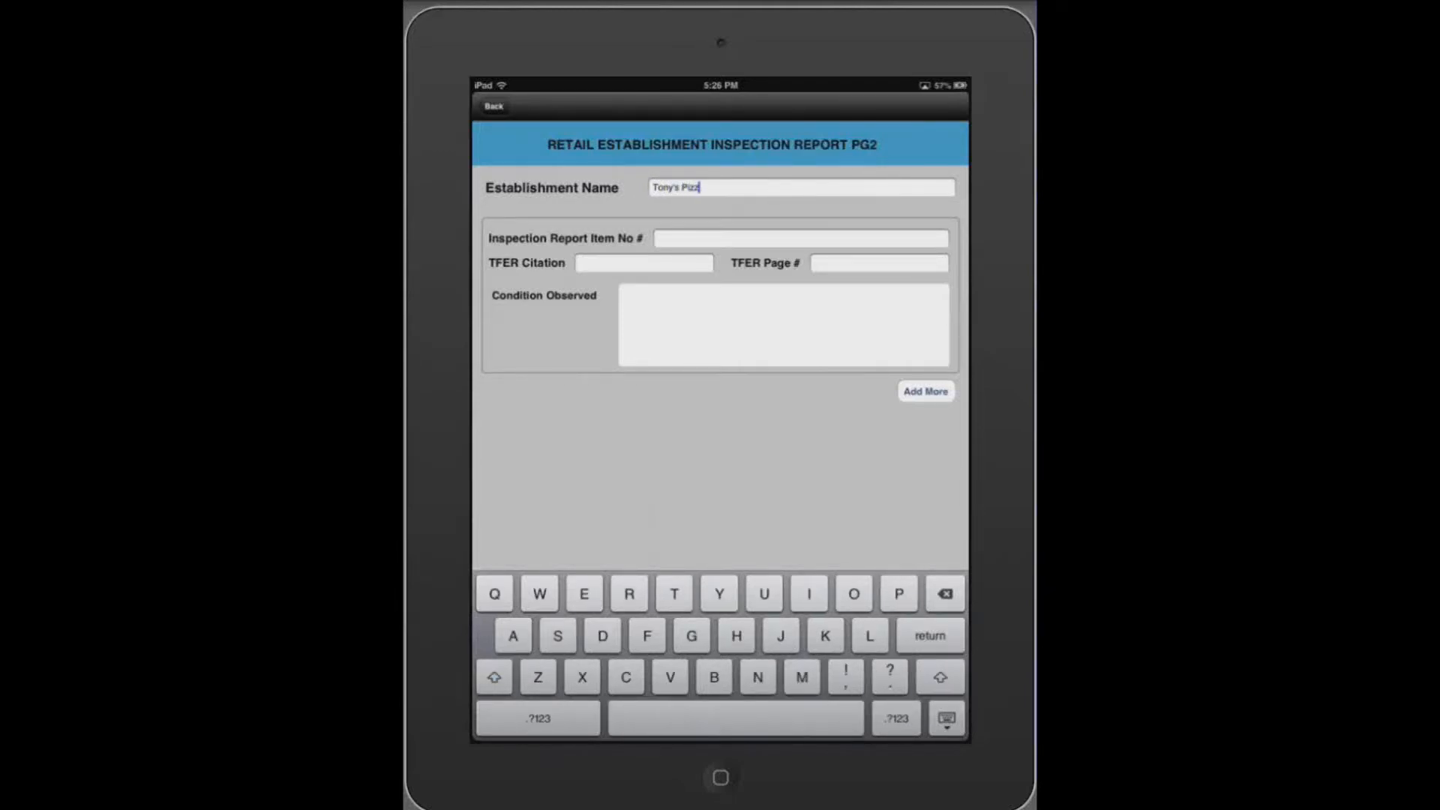
left_click(798, 237)
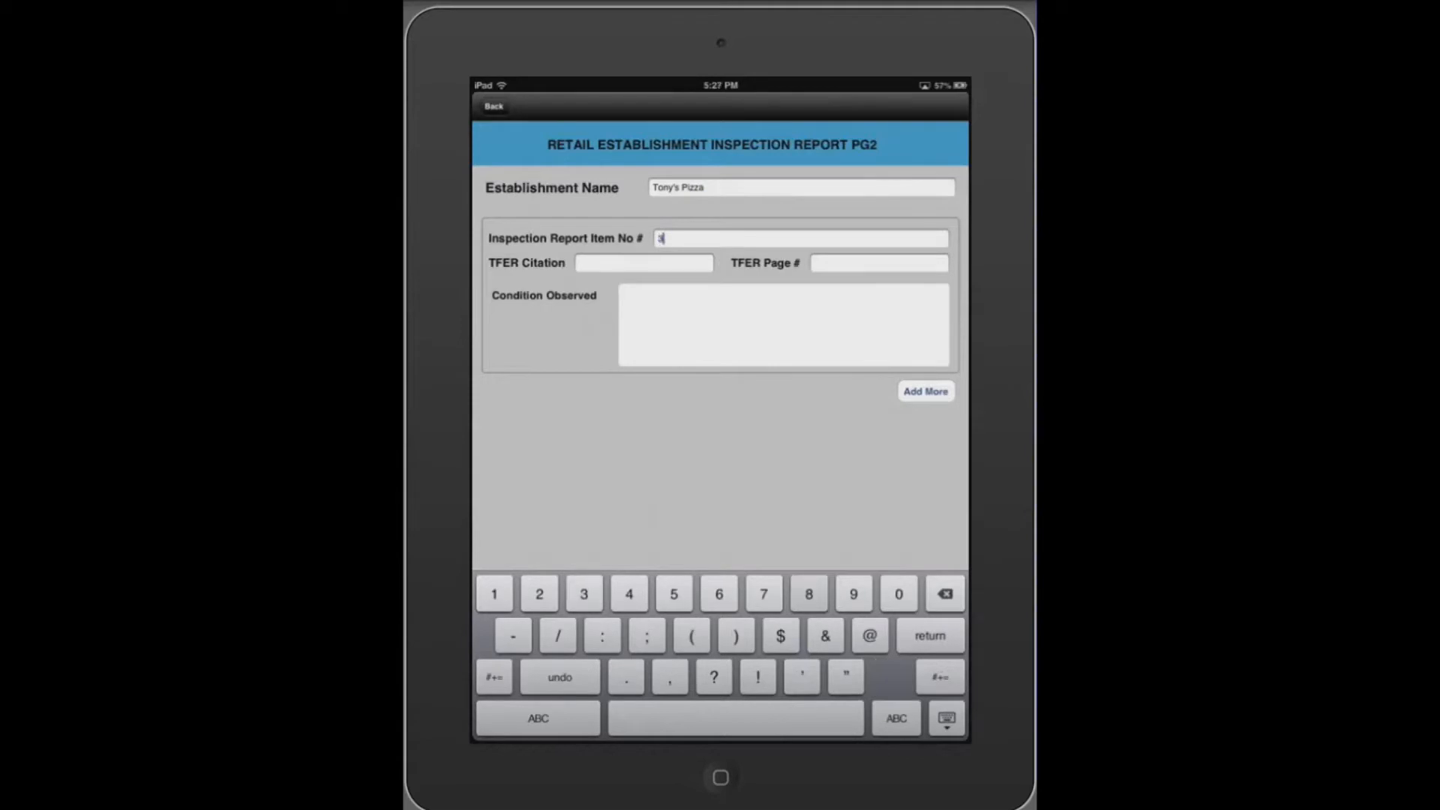
left_click(645, 263)
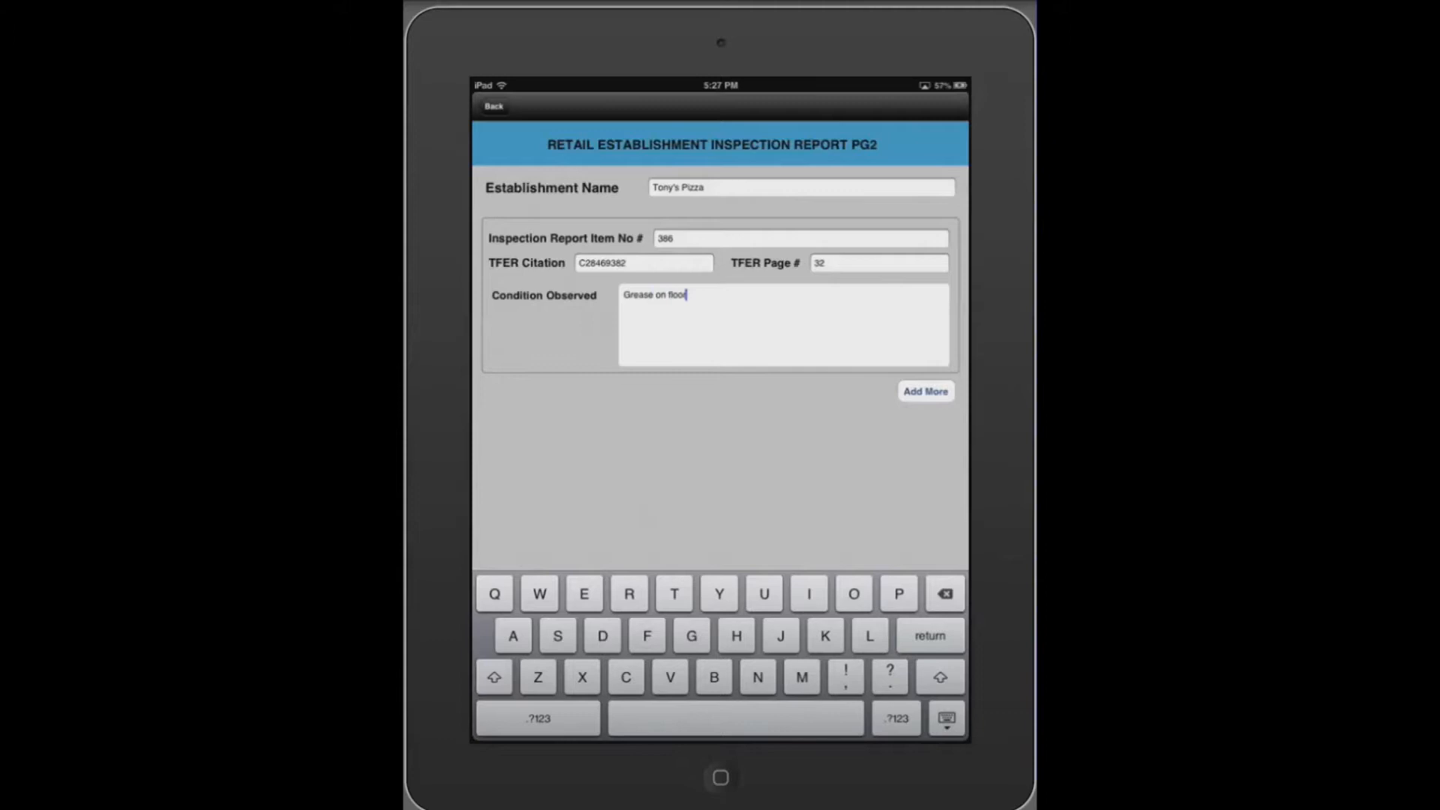
Add second item 122, citation C28469383, page 23, condition 'Trash bags in eating area'
left_click(925, 391)
type("122")
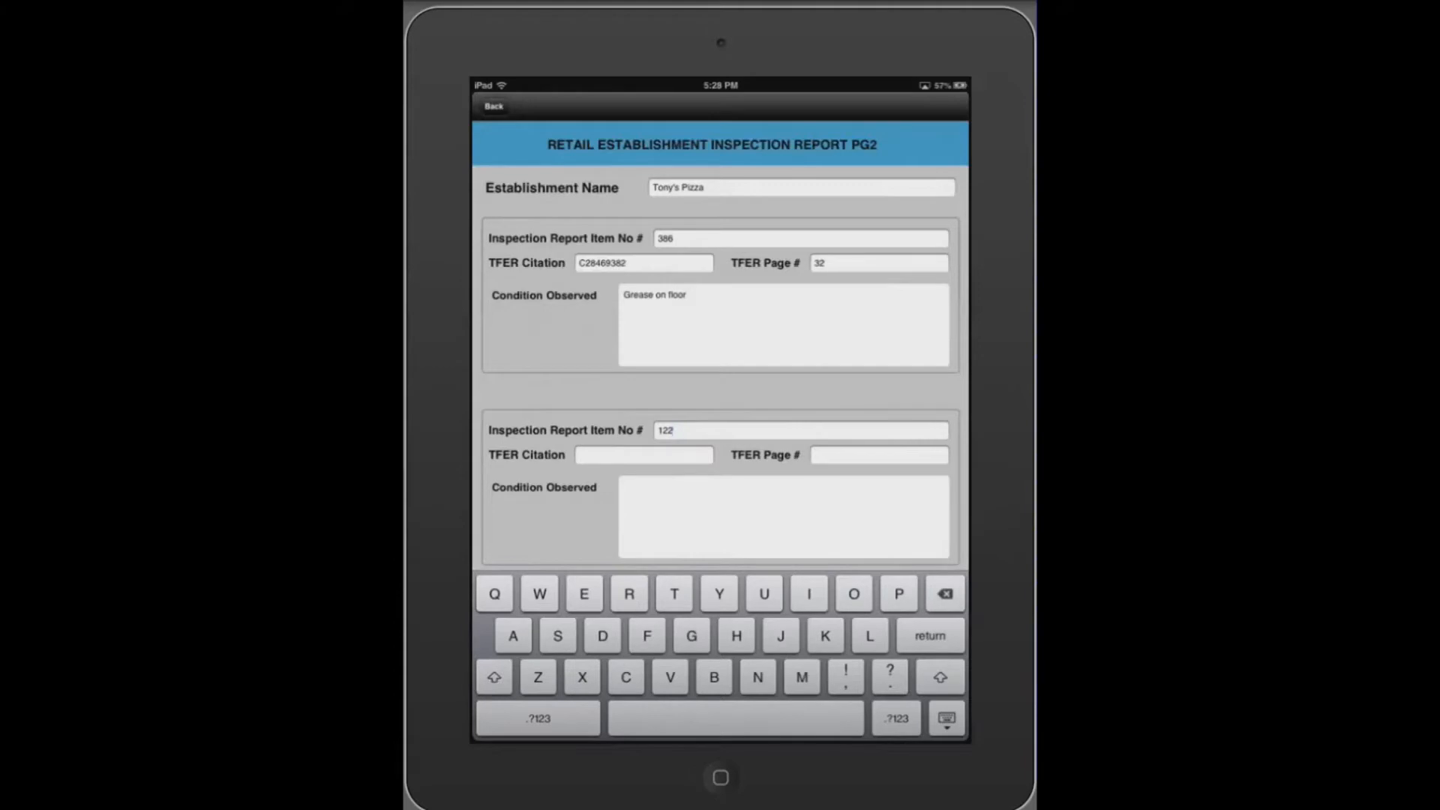
type("C28469383")
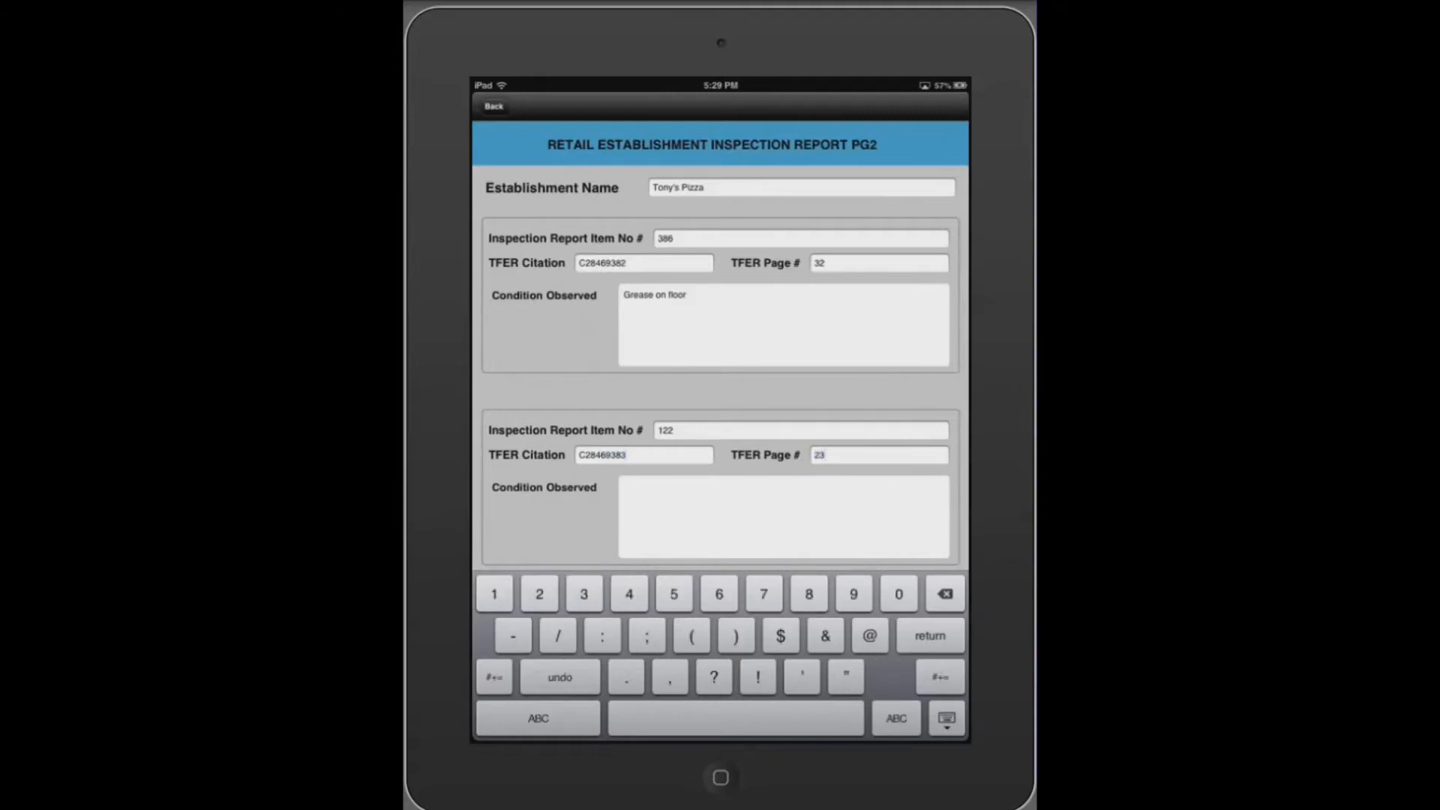
type("Trash")
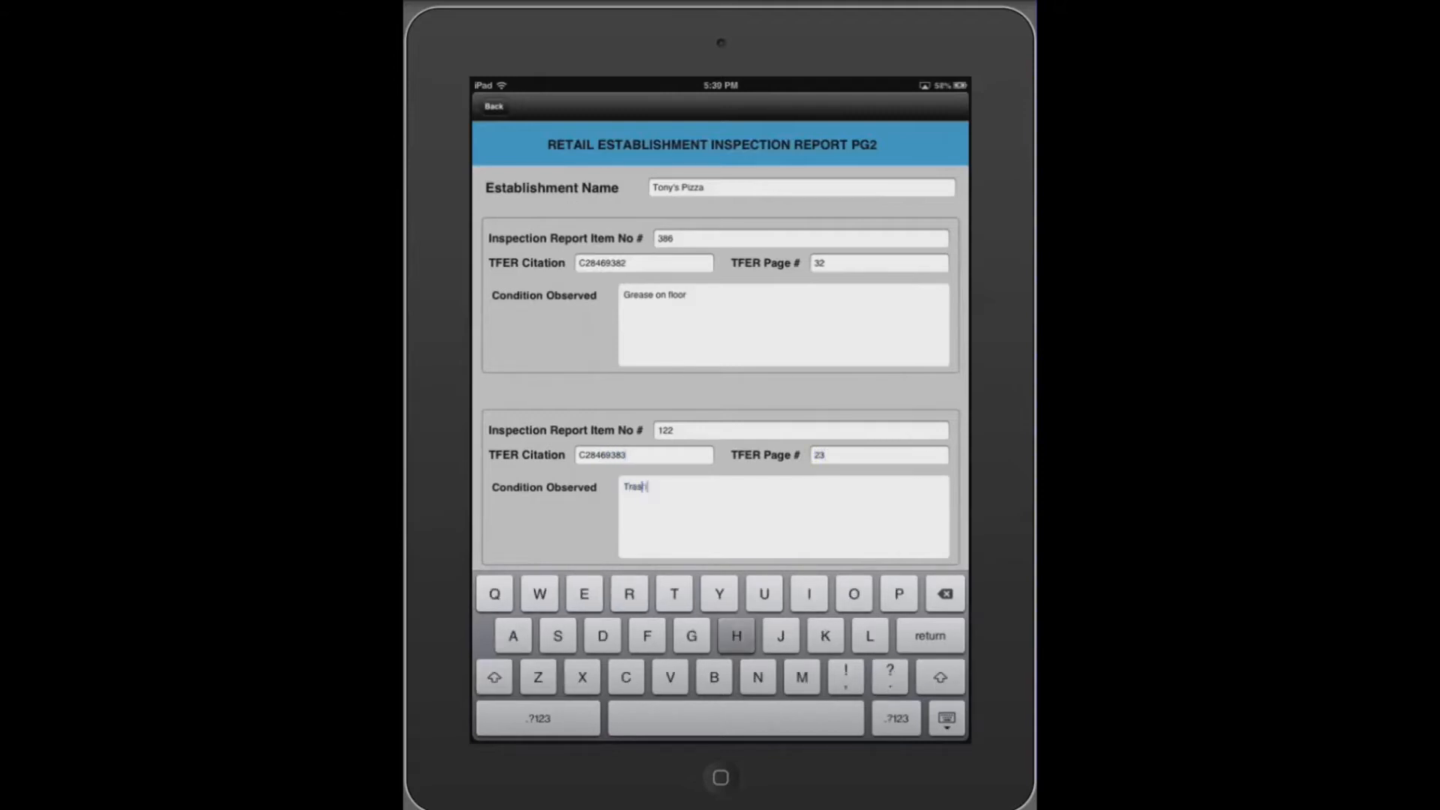
type("bags in eating area")
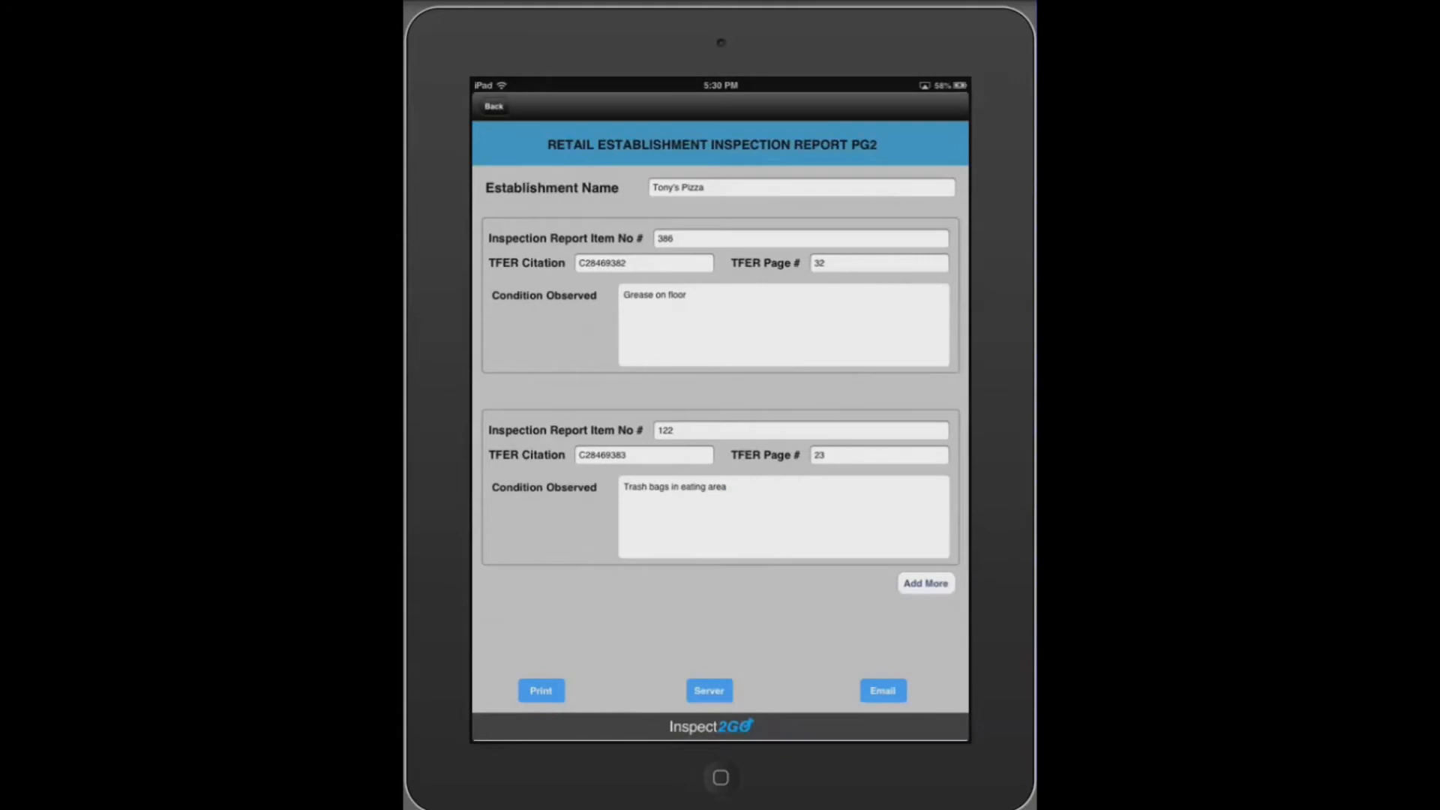
Email the finished inspection report as a PDF attachment
left_click(882, 690)
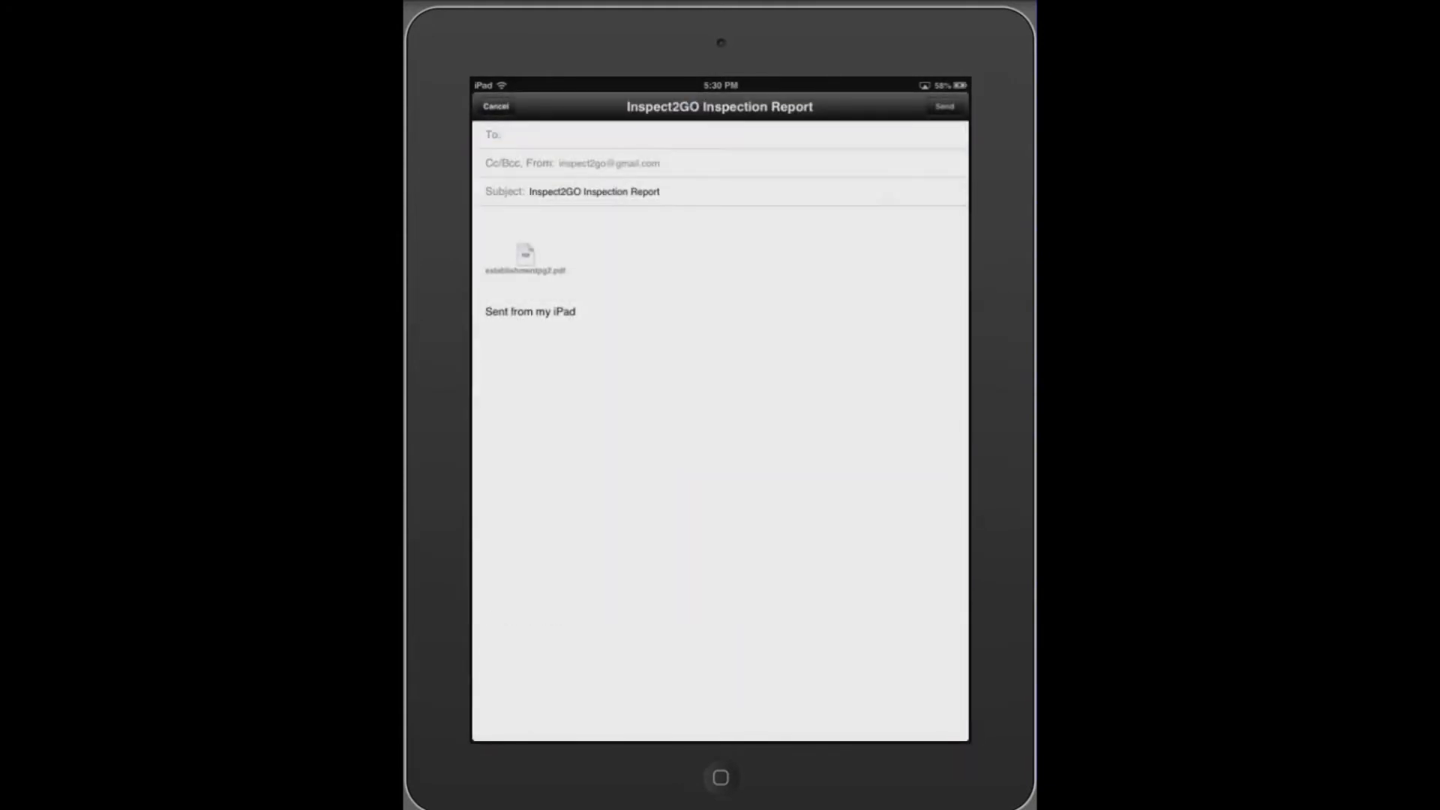